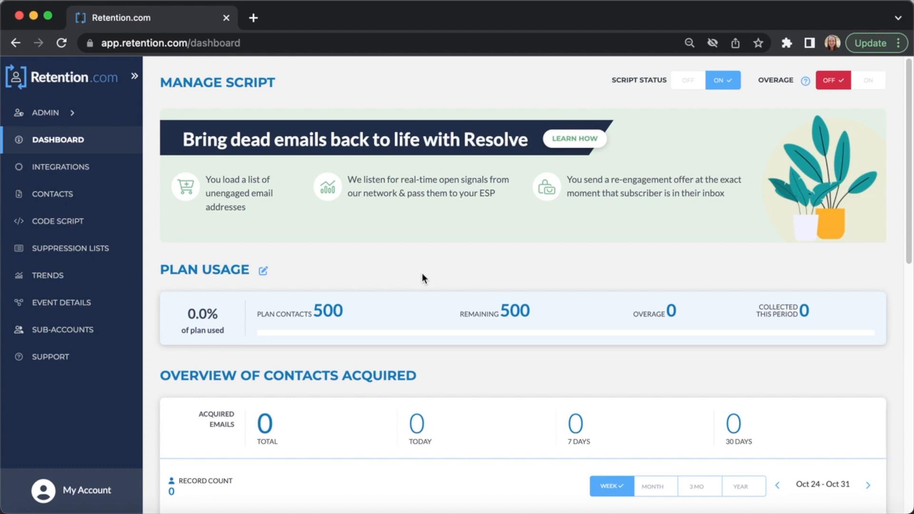
mouse_move(58, 221)
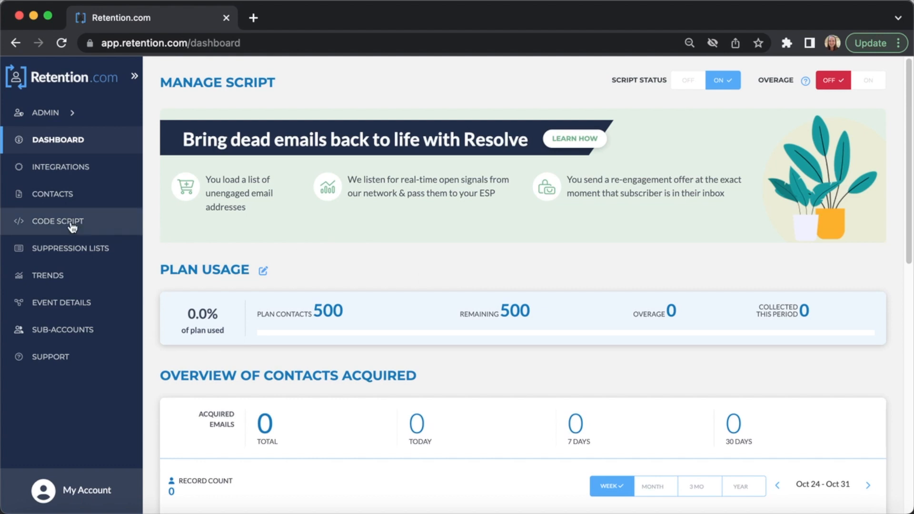
- From Code Script, view the script and pick the Collection script to load its snippet
click(56, 221)
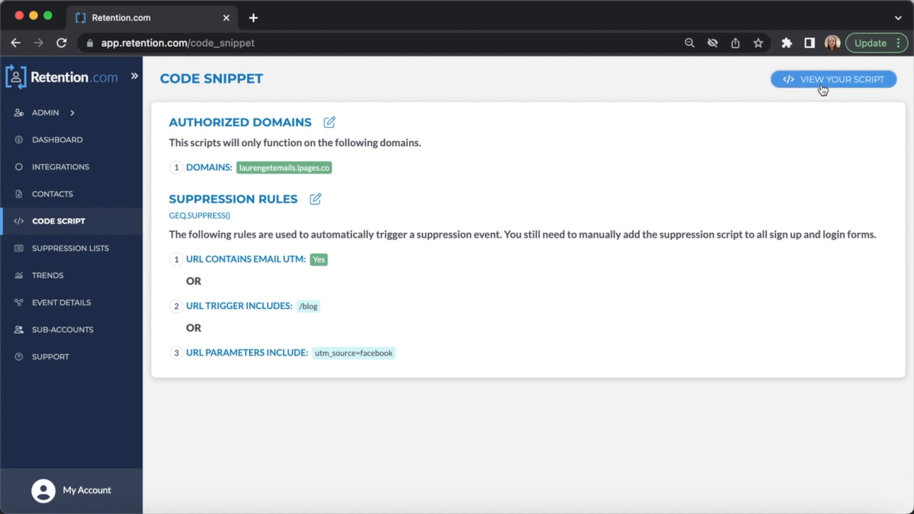
click(833, 79)
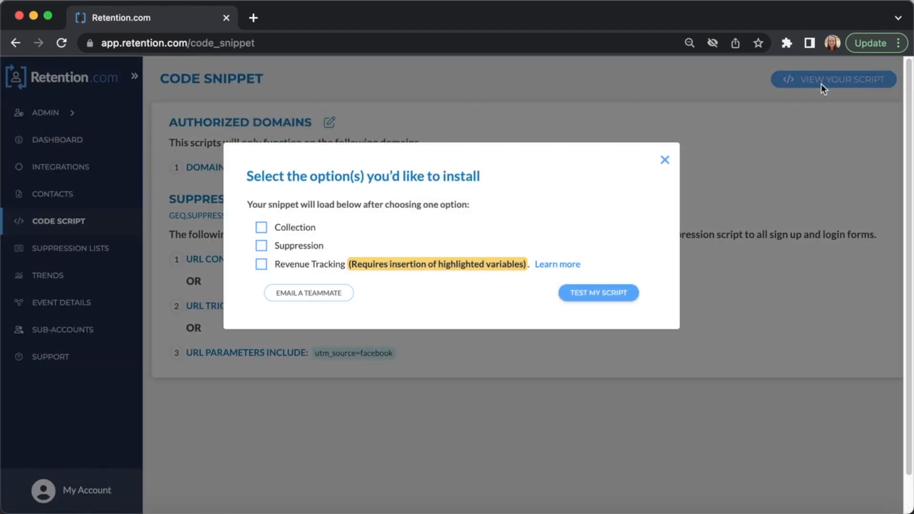
click(261, 226)
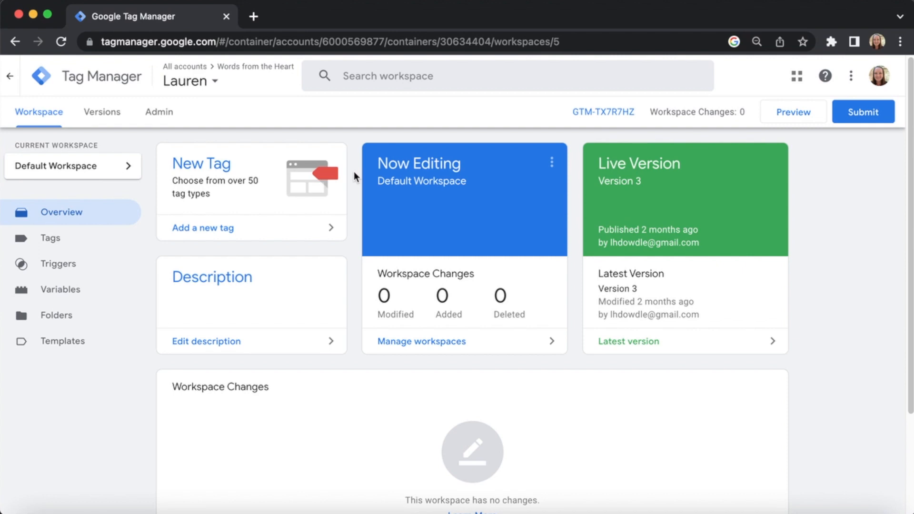
- Create a new tag named Resolve with Custom HTML as its tag type
click(201, 162)
text(R)
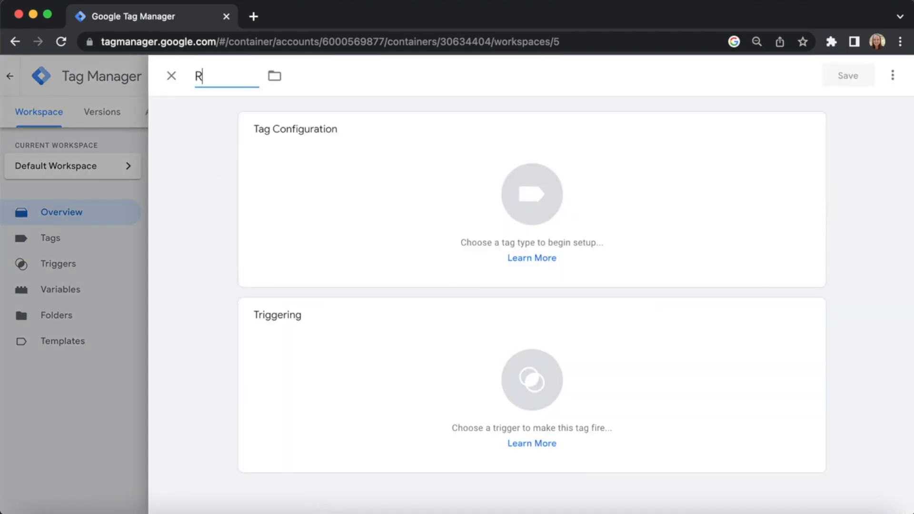
text(esolve)
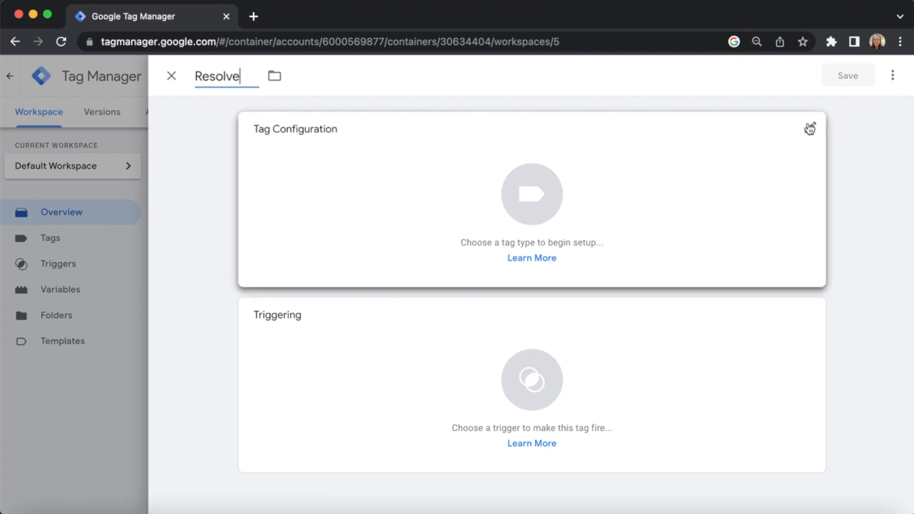
click(530, 194)
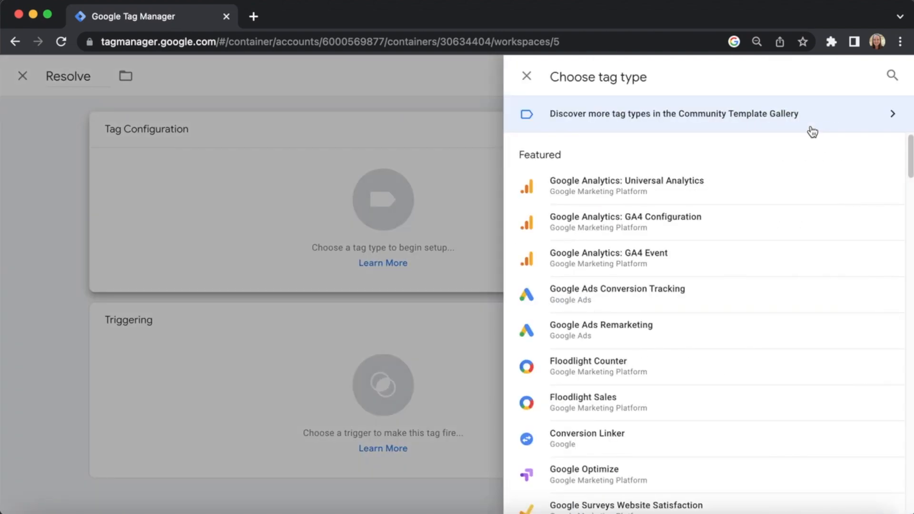
scroll(down, 3)
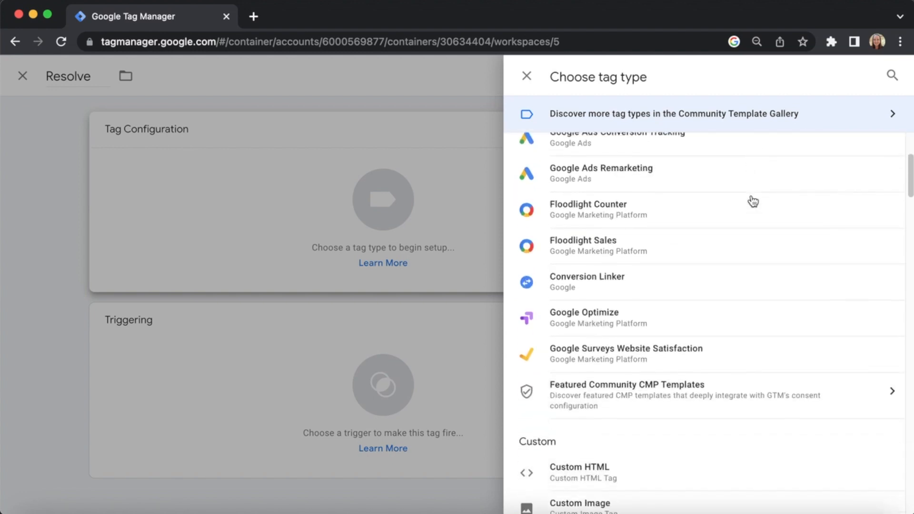
click(578, 467)
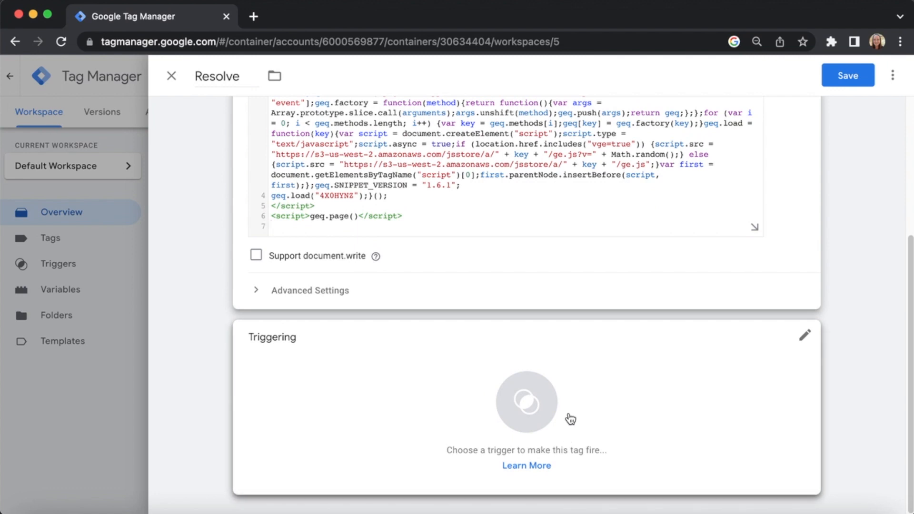
mouse_move(801, 347)
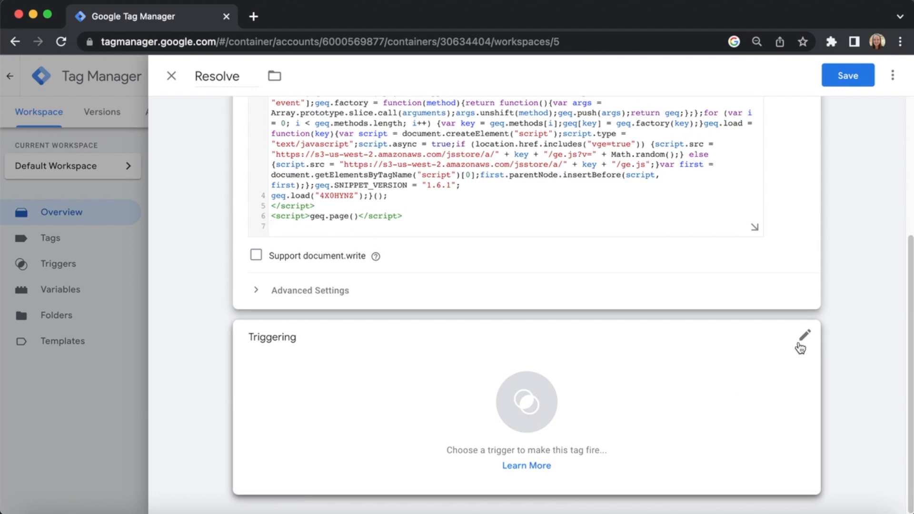
- Set the Resolve tag's trigger to All Pages
click(803, 335)
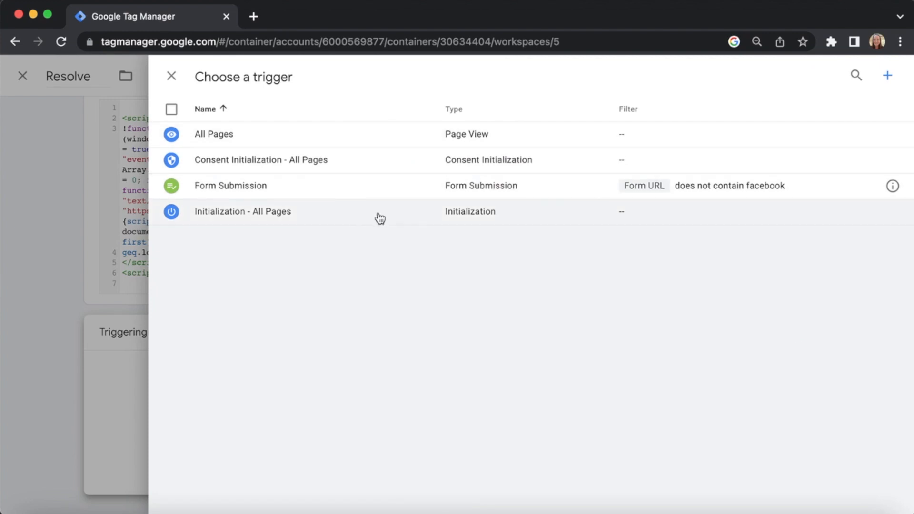
mouse_move(369, 134)
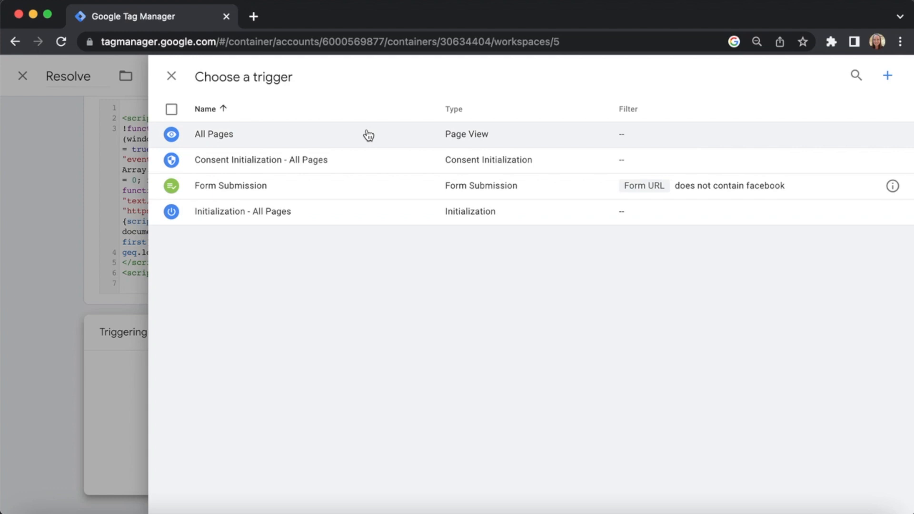
click(213, 133)
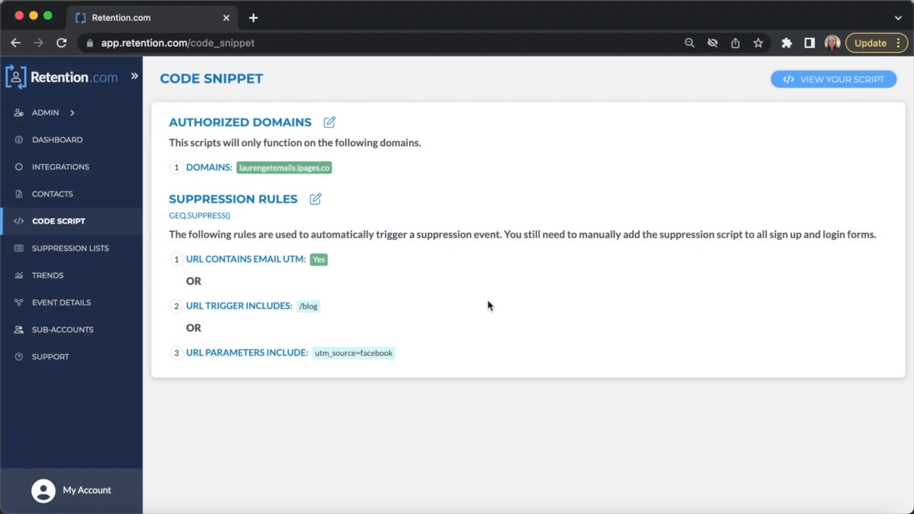
mouse_move(330, 126)
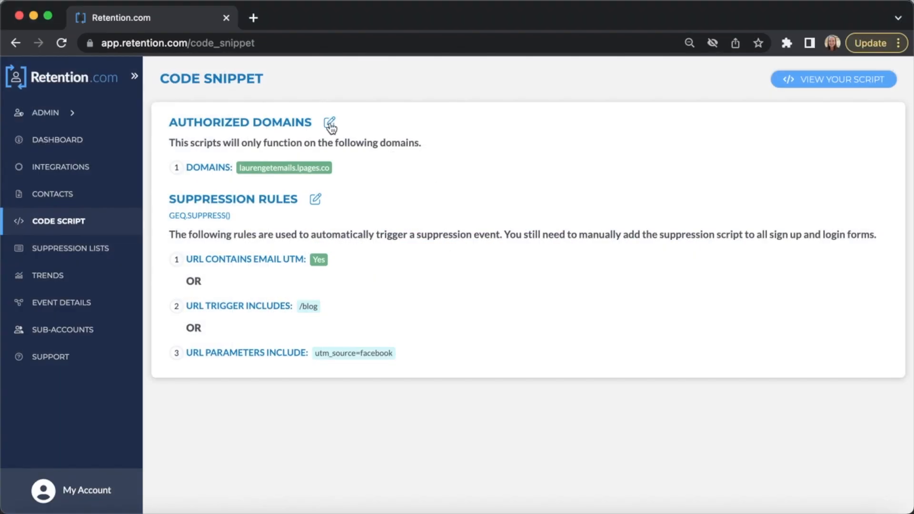
- Add test.com to the authorized domains and save the changes
click(330, 123)
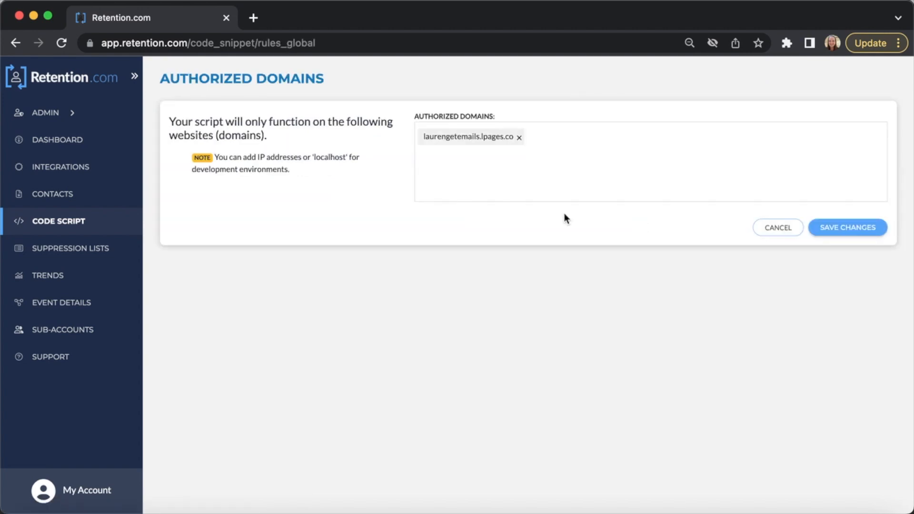
text(test.com)
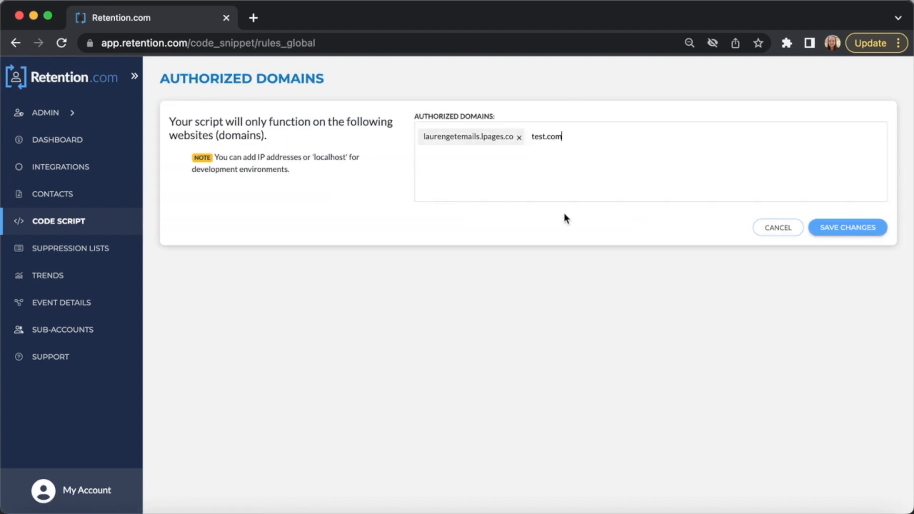
mouse_move(846, 228)
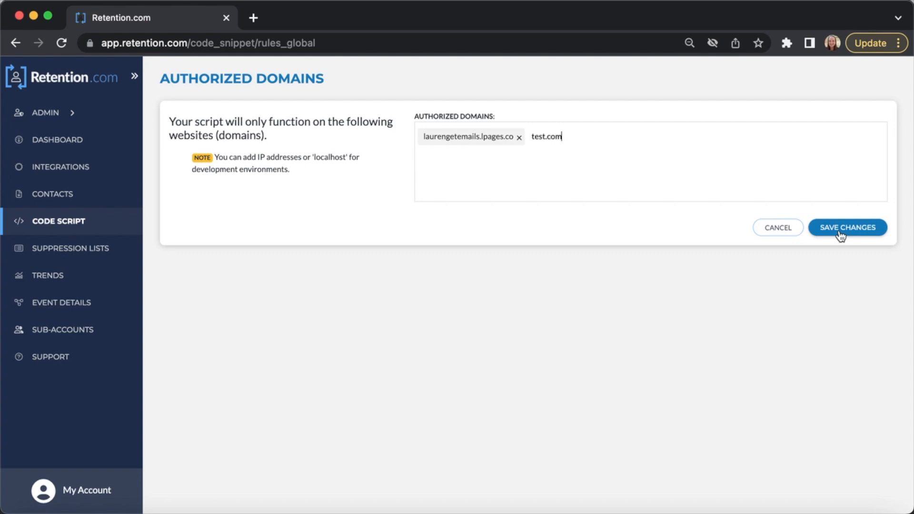
click(846, 227)
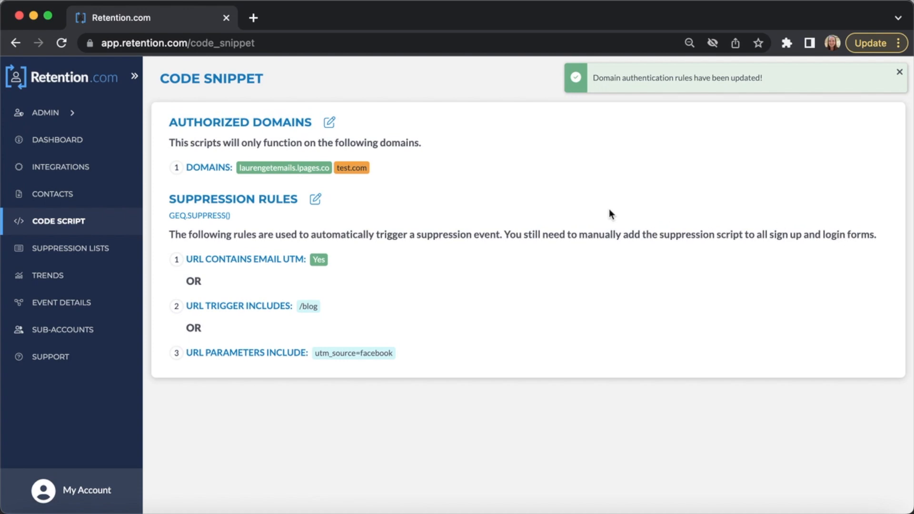
mouse_move(352, 182)
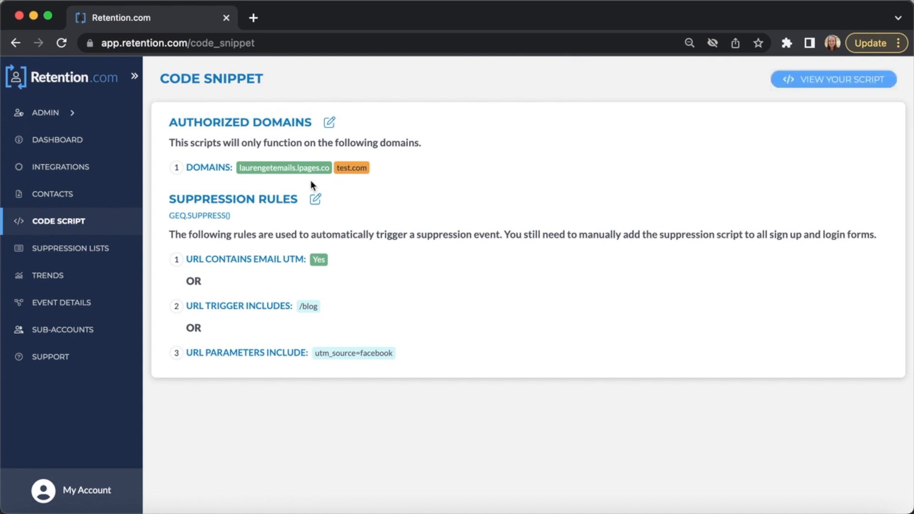
mouse_move(352, 183)
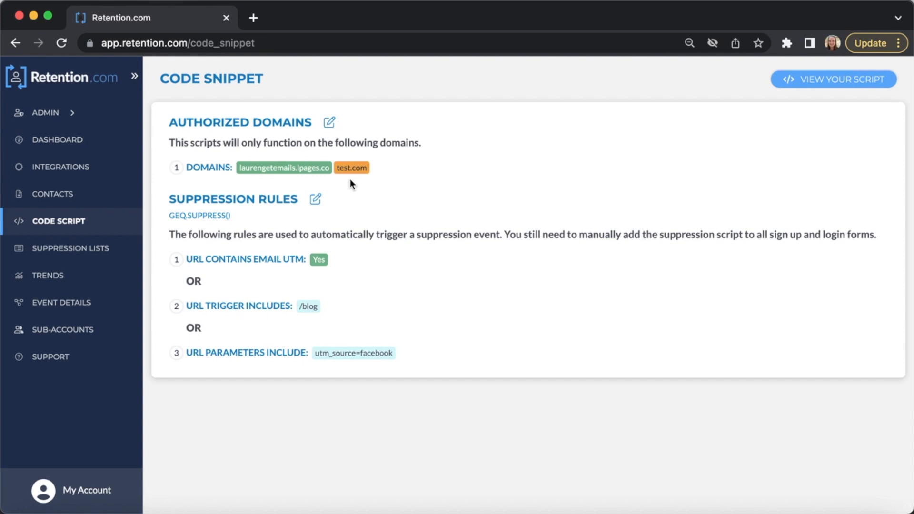
mouse_move(750, 162)
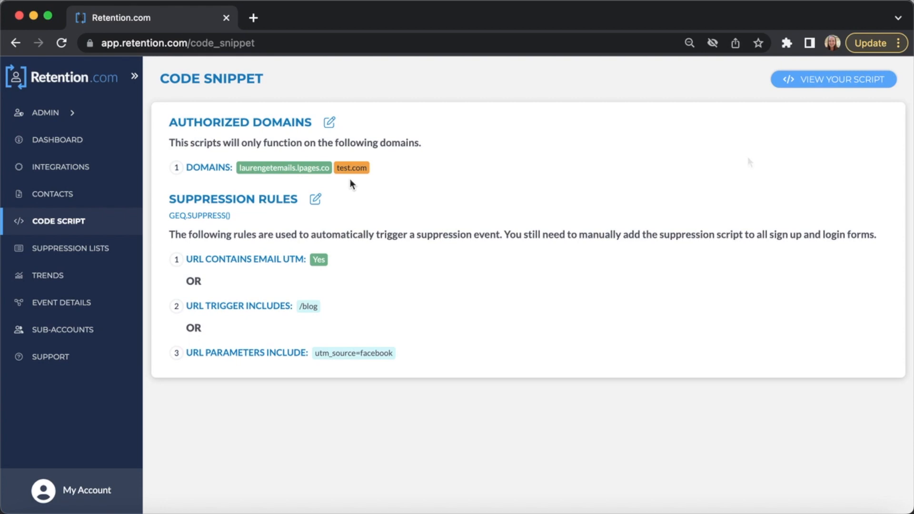
mouse_move(749, 161)
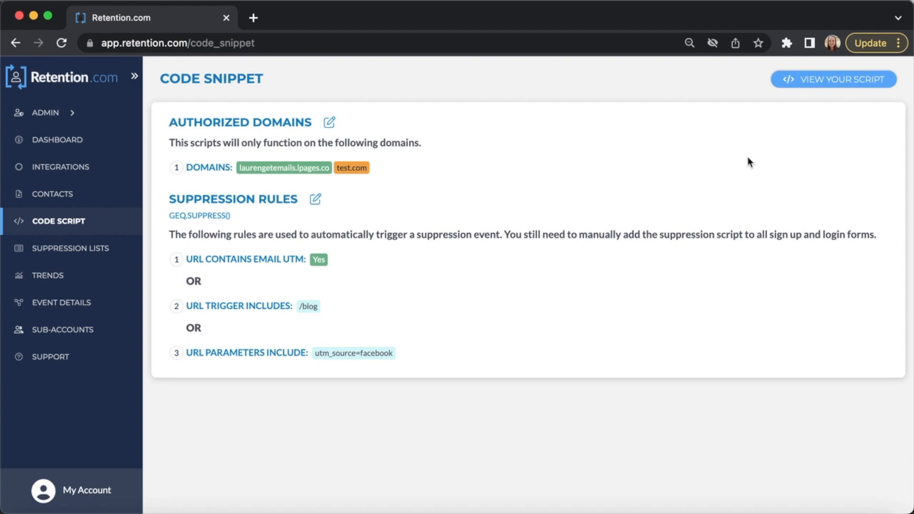
- Run Test My Script on retention.com to check the Collection script is found and fired
click(833, 79)
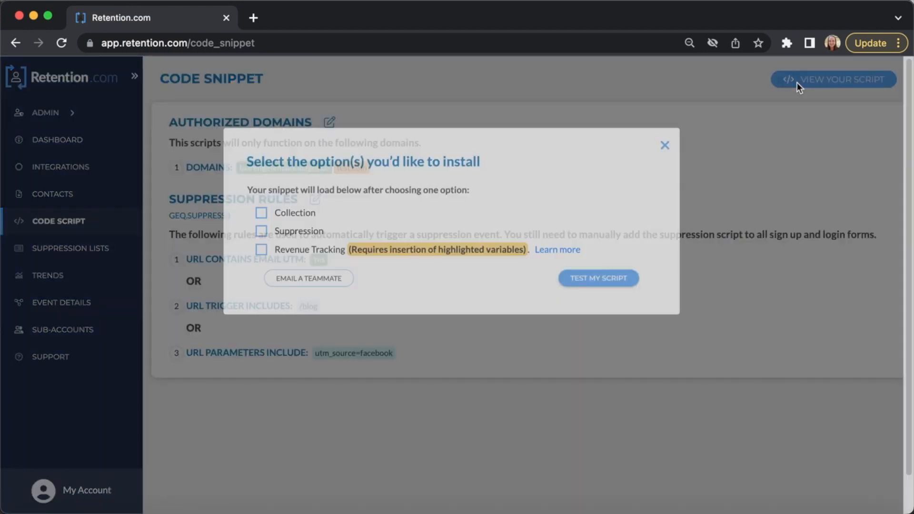
click(598, 278)
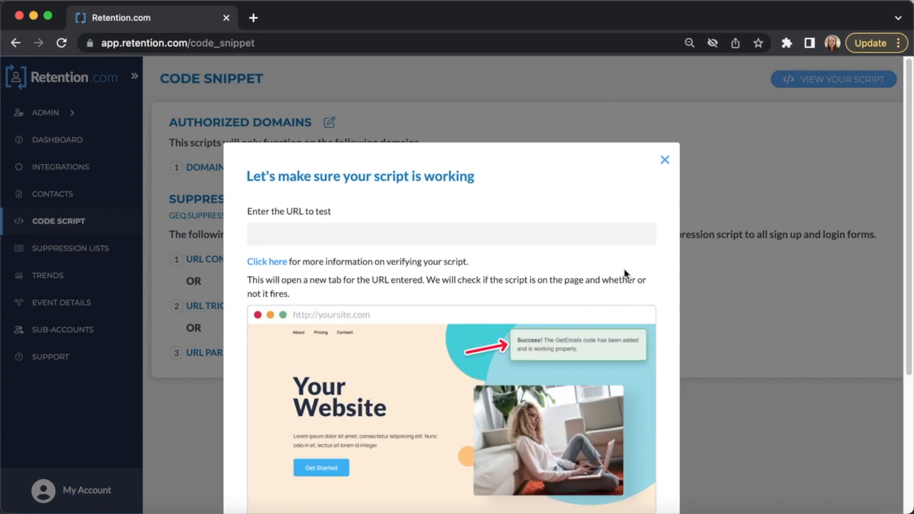
text(retention.com)
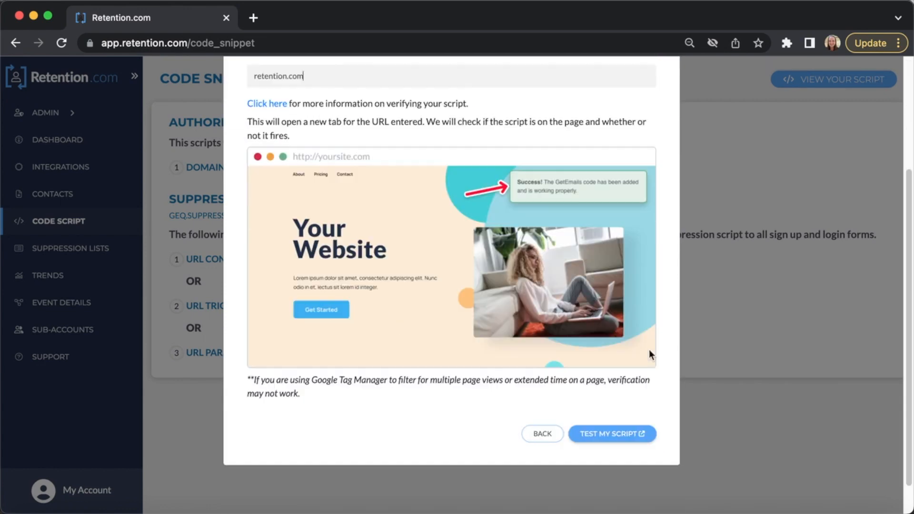
click(608, 434)
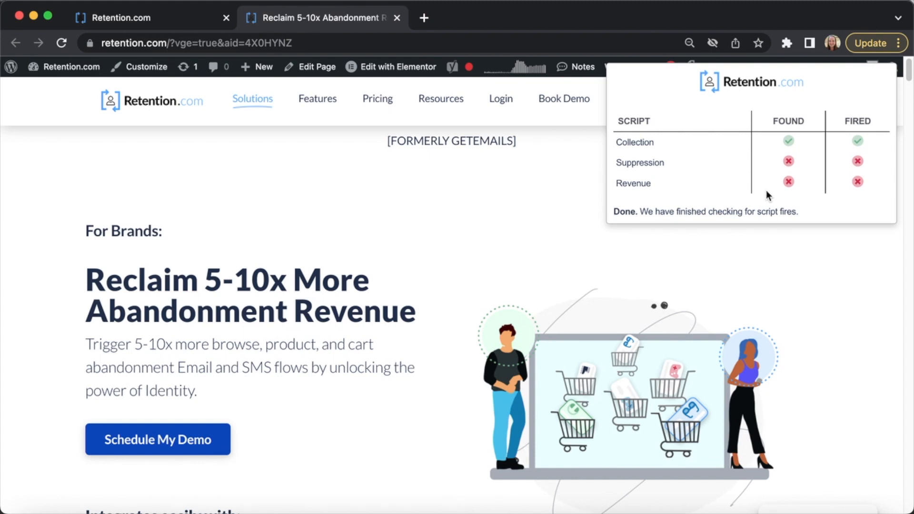
mouse_move(837, 214)
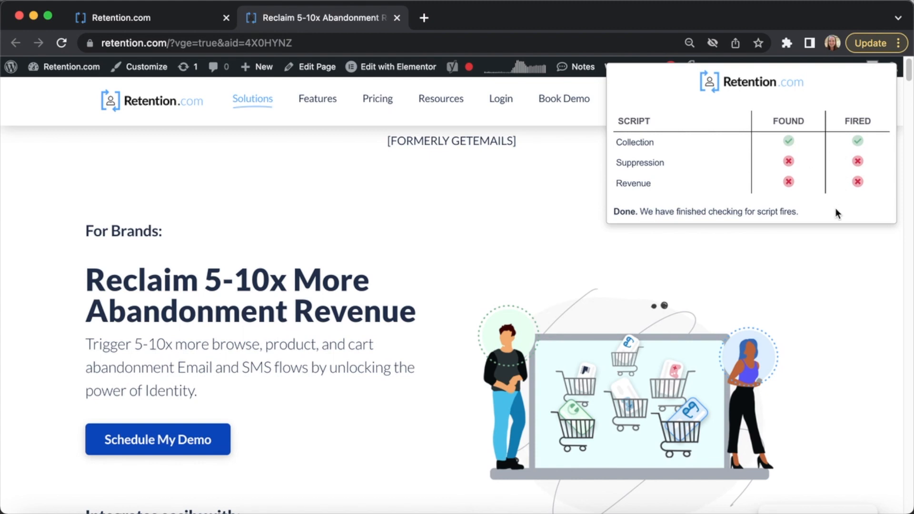